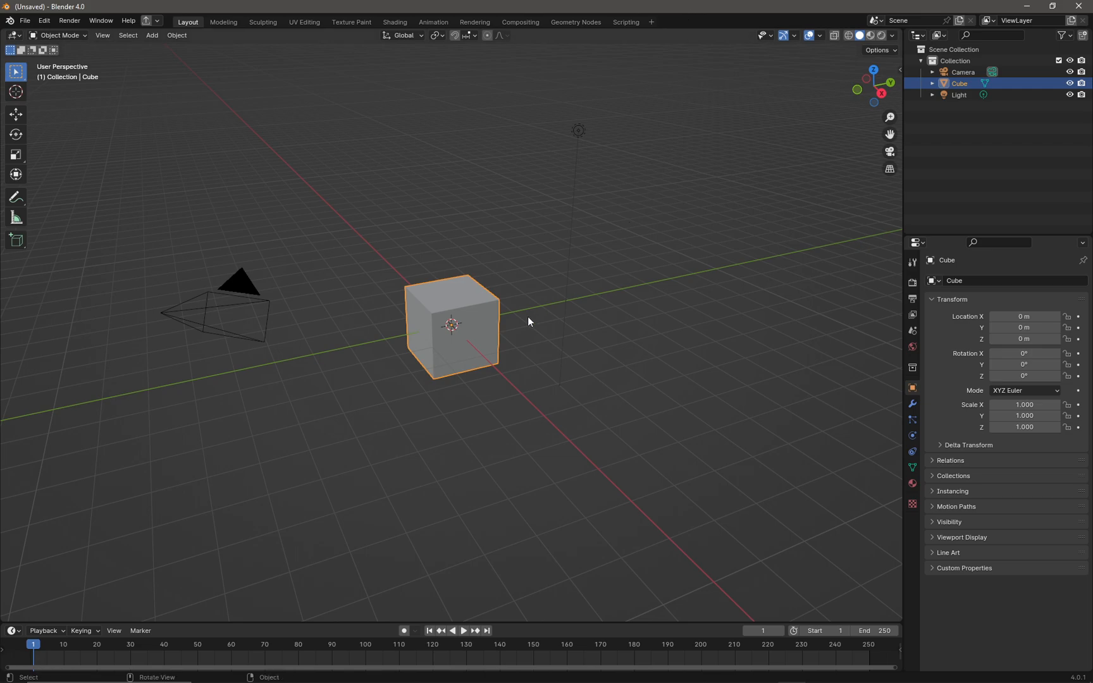
{"action": "mouse_move", "coordinate": [524, 256]}
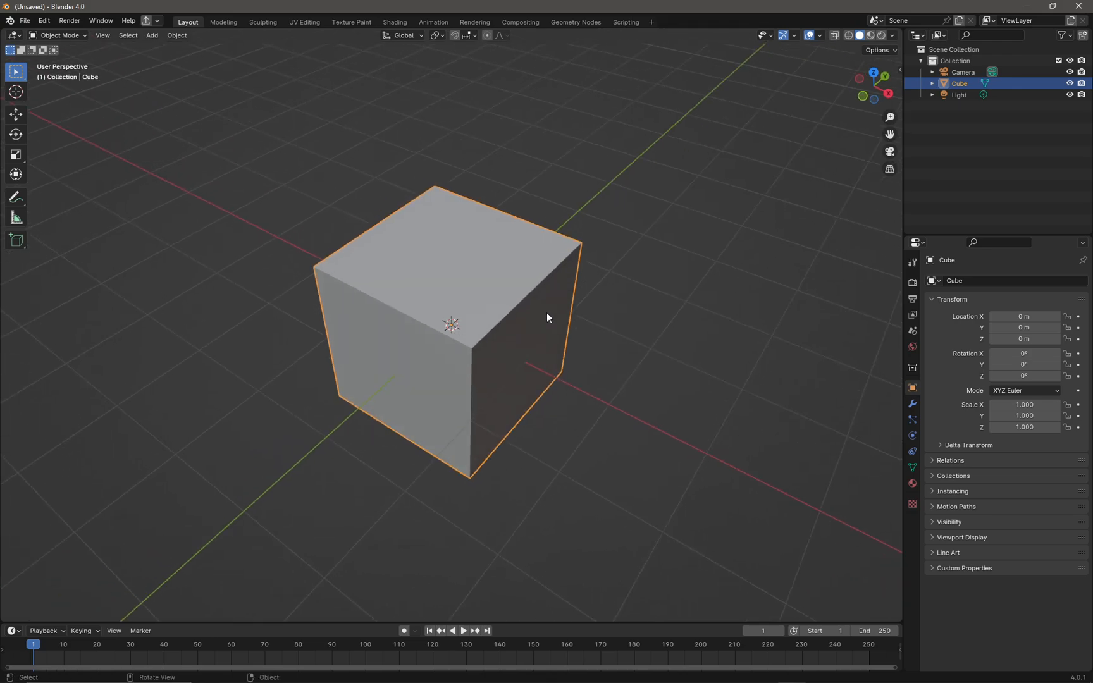
- Add three evenly spaced loop cuts through the middle of the default cube
{"action": "key", "text": "Tab"}
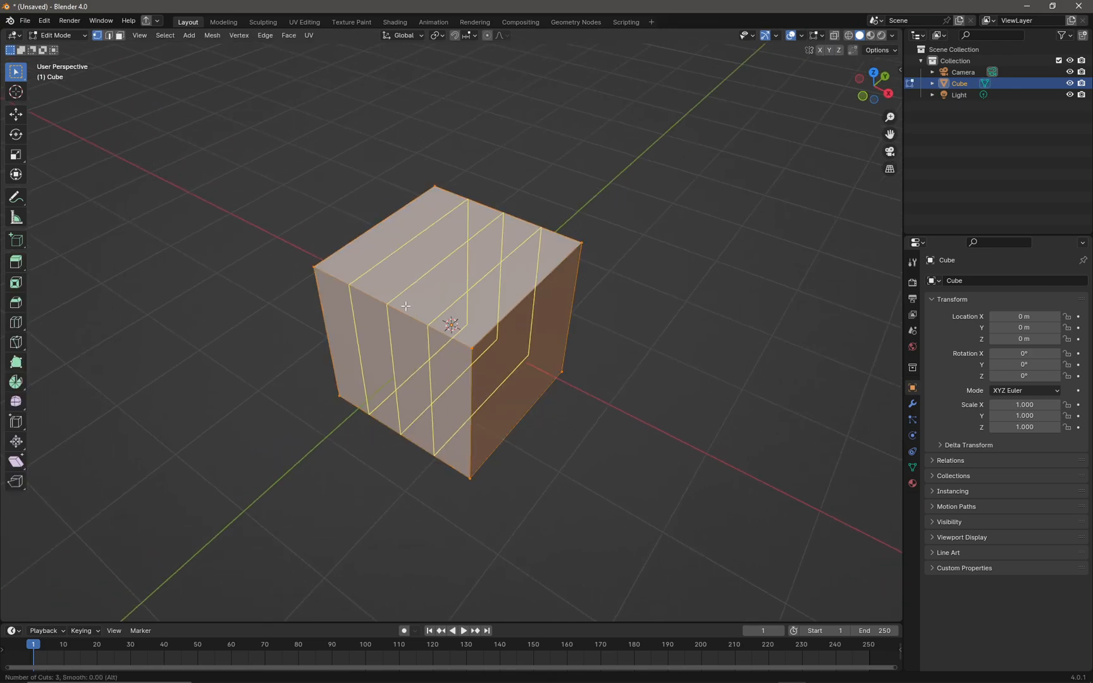
{"action": "left_click", "coordinate": [405, 307]}
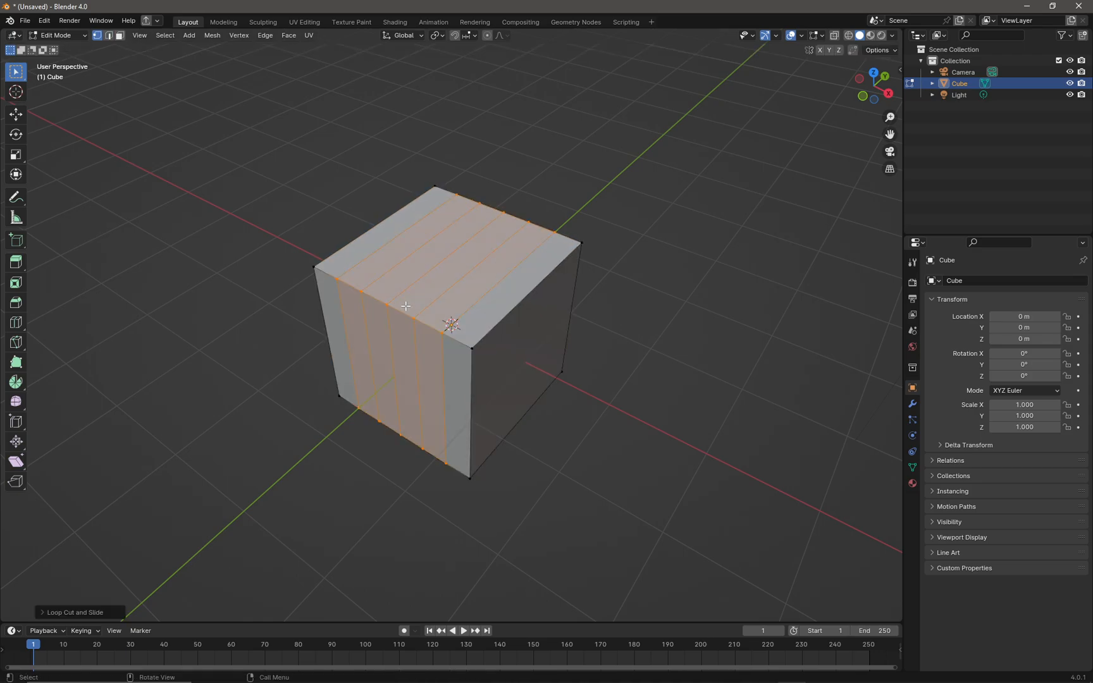
{"action": "key", "text": "Tab"}
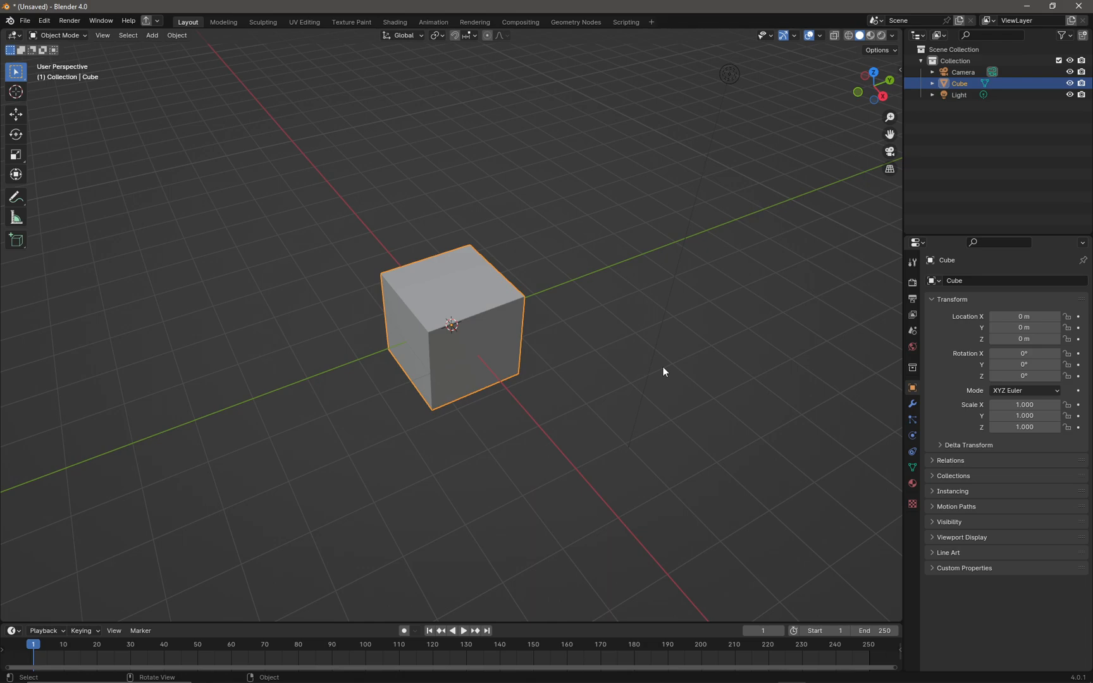
{"action": "mouse_move", "coordinate": [902, 412]}
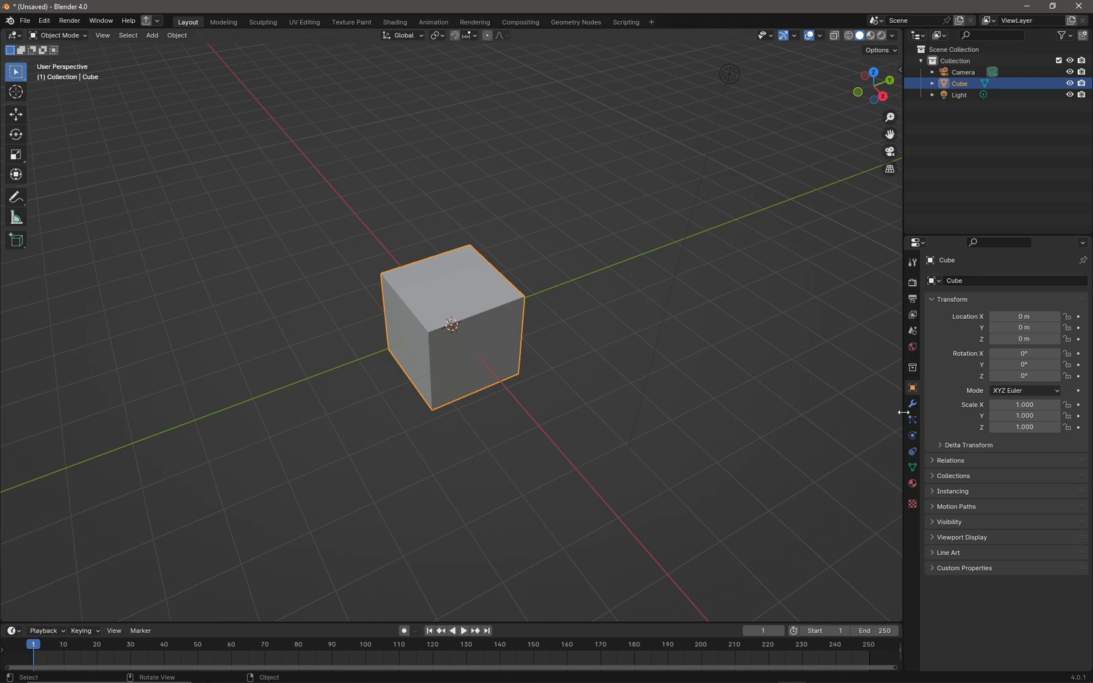
{"action": "mouse_move", "coordinate": [912, 405]}
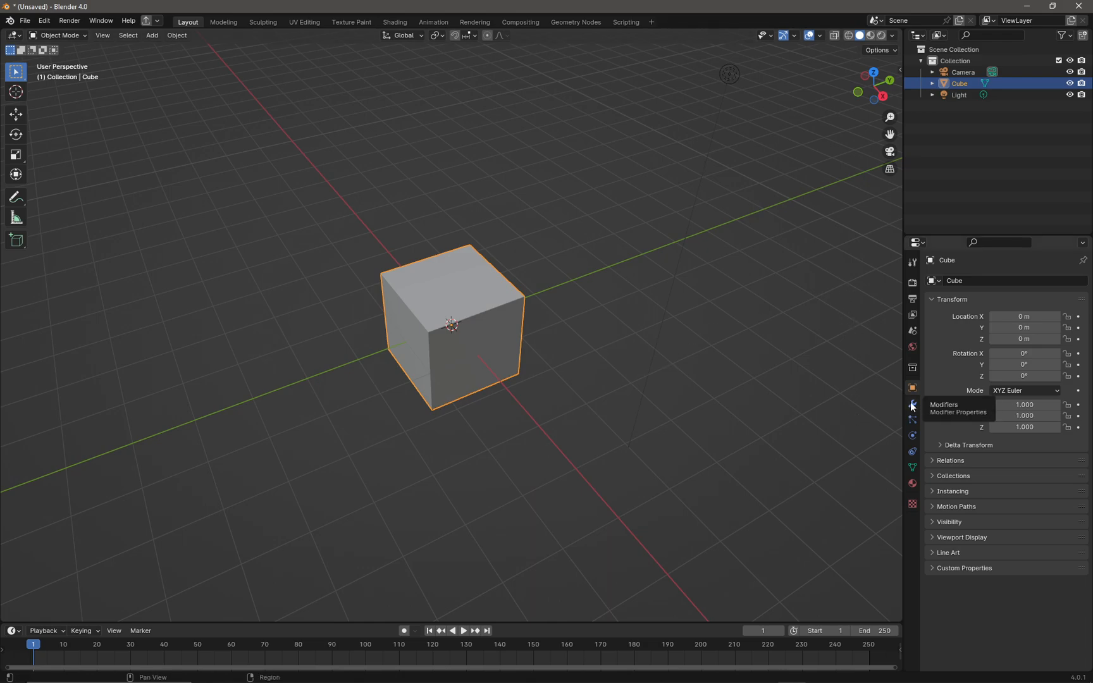
- Add an Array modifier to the cube with a count of 8
{"action": "left_click", "coordinate": [912, 404]}
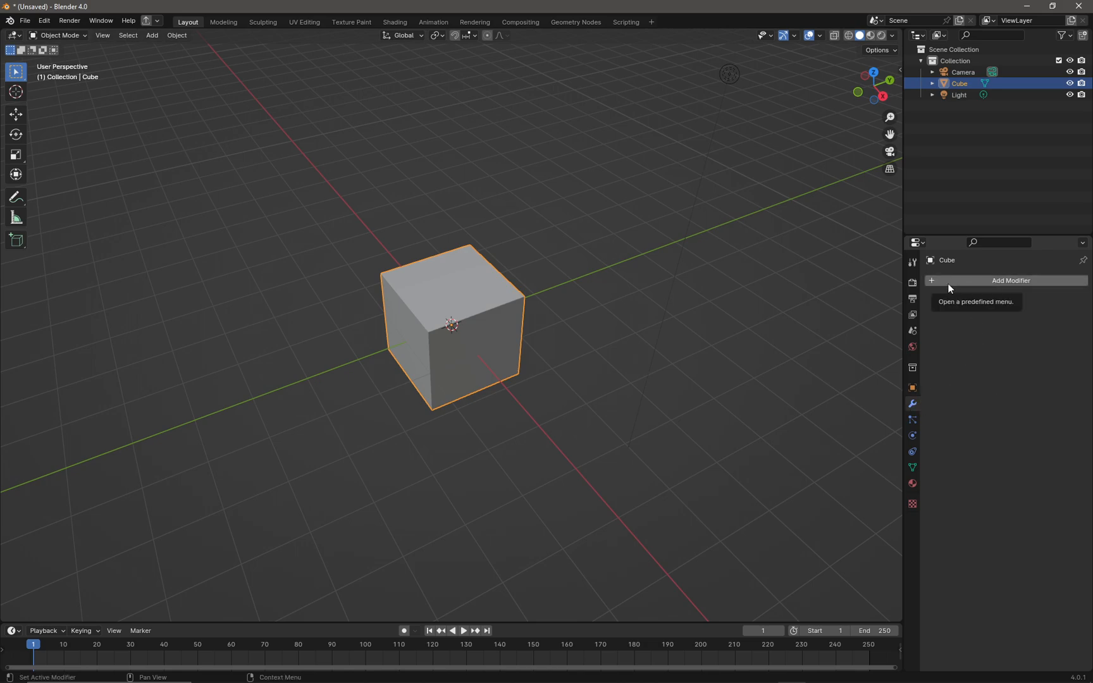
{"action": "left_click", "coordinate": [1010, 280]}
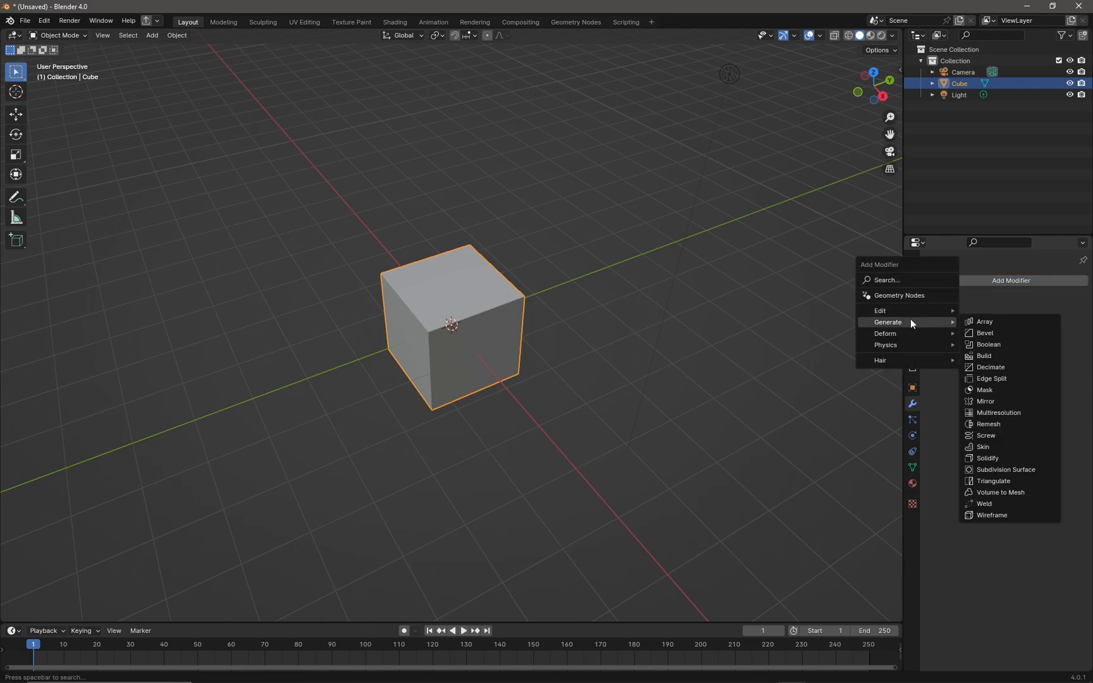
{"action": "mouse_move", "coordinate": [984, 321]}
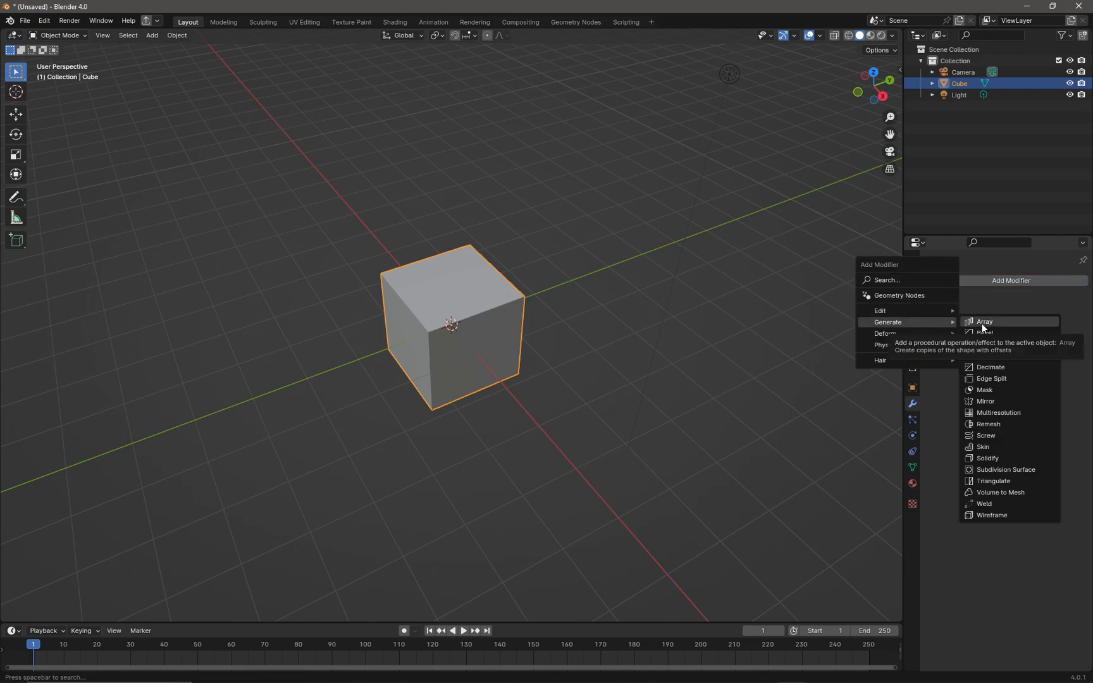
{"action": "left_click", "coordinate": [984, 321]}
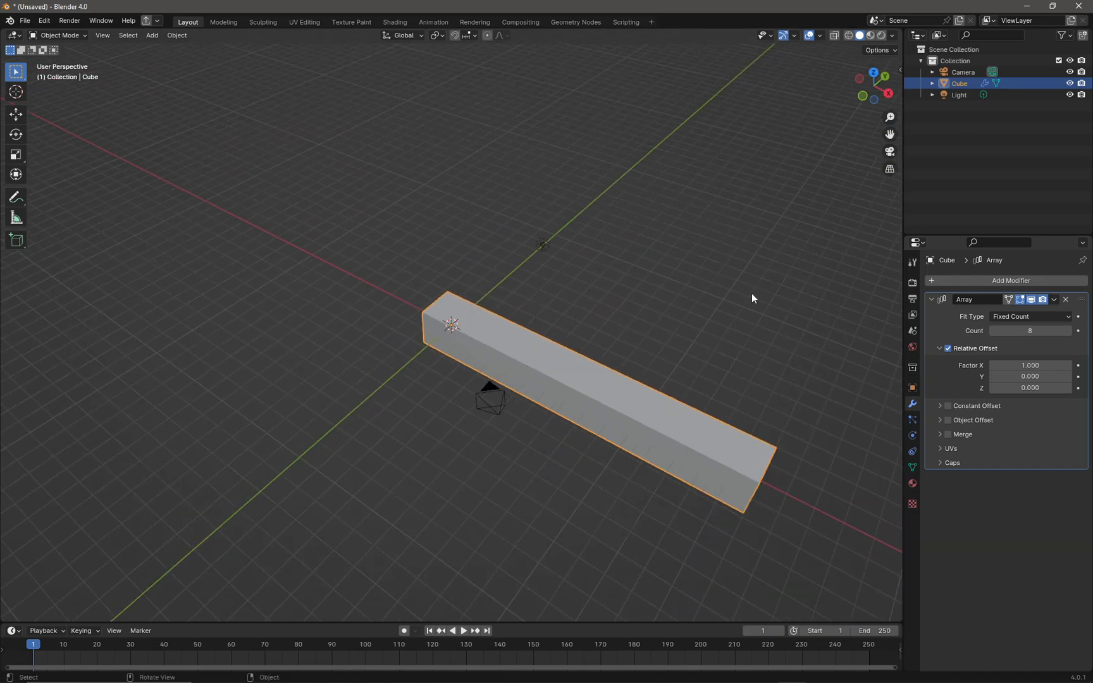
- Add a Curve deform modifier below the Array on the bar
{"action": "left_click", "coordinate": [1011, 280]}
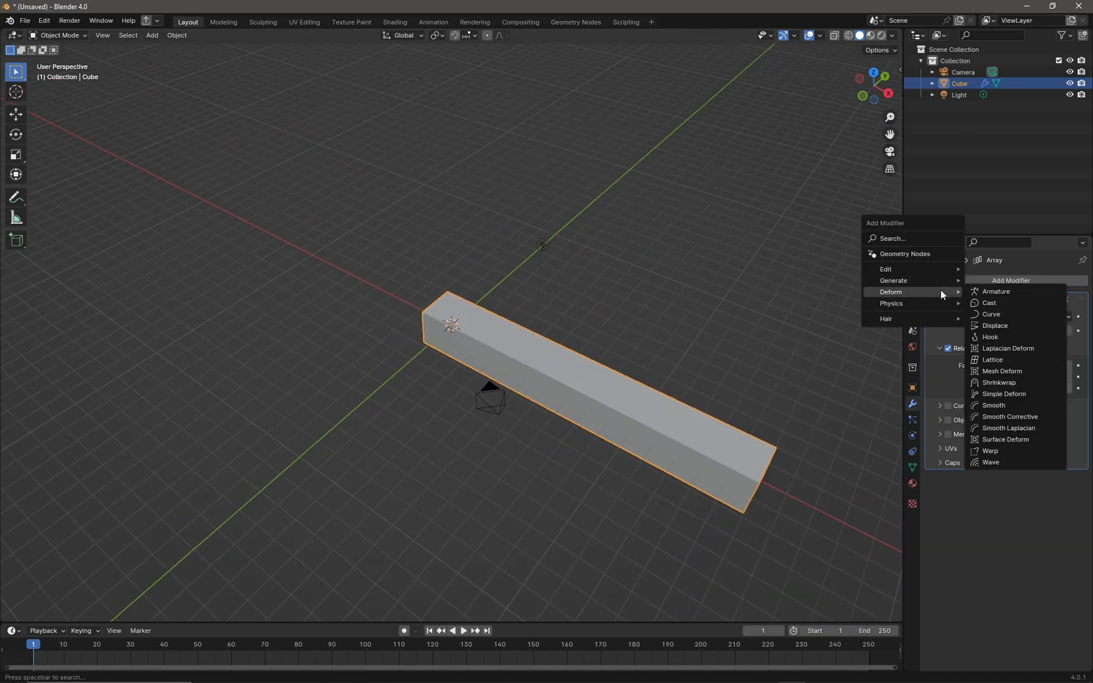
{"action": "left_click", "coordinate": [990, 314]}
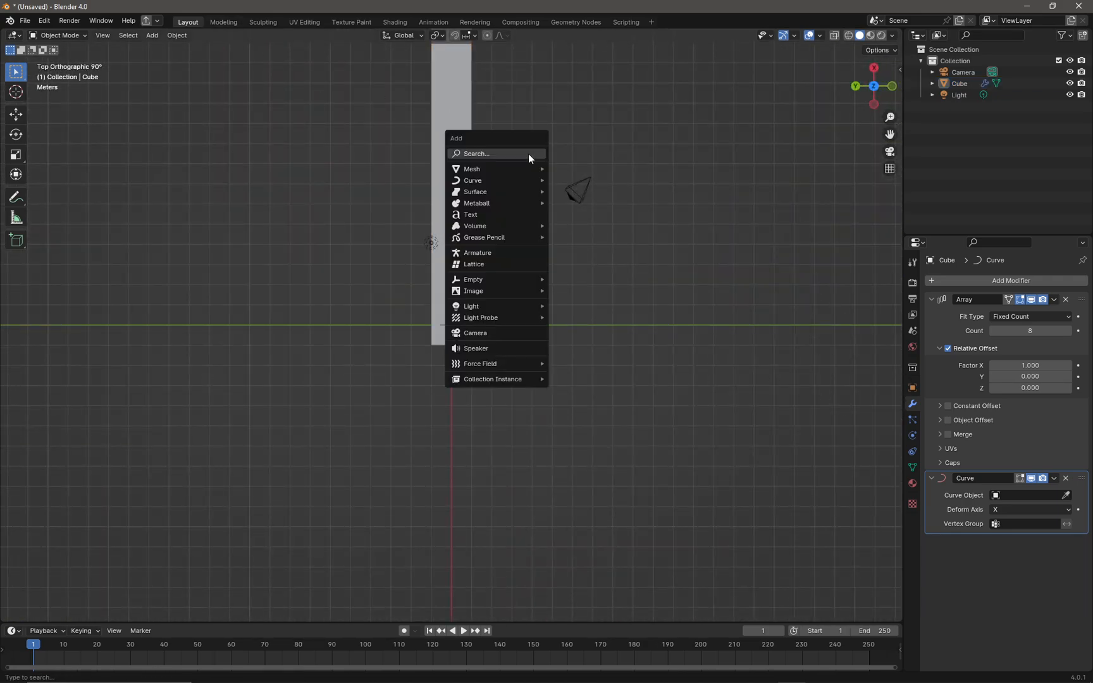
{"action": "mouse_move", "coordinate": [473, 180]}
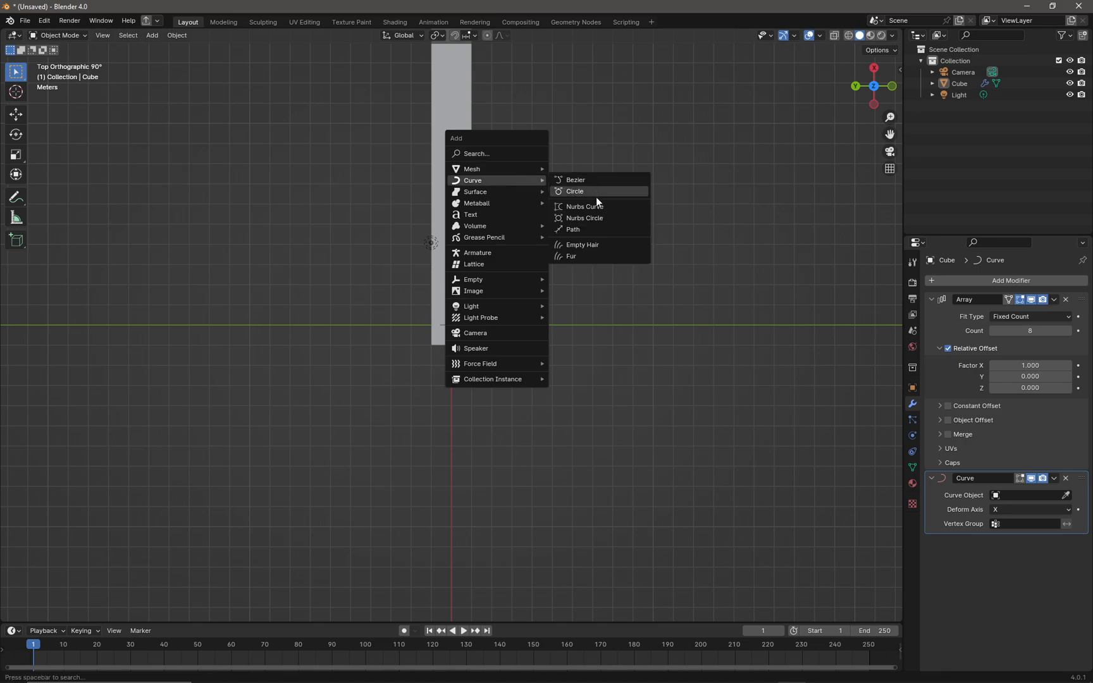
- Add a NURBS path curve at the scene origin
{"action": "left_click", "coordinate": [572, 229]}
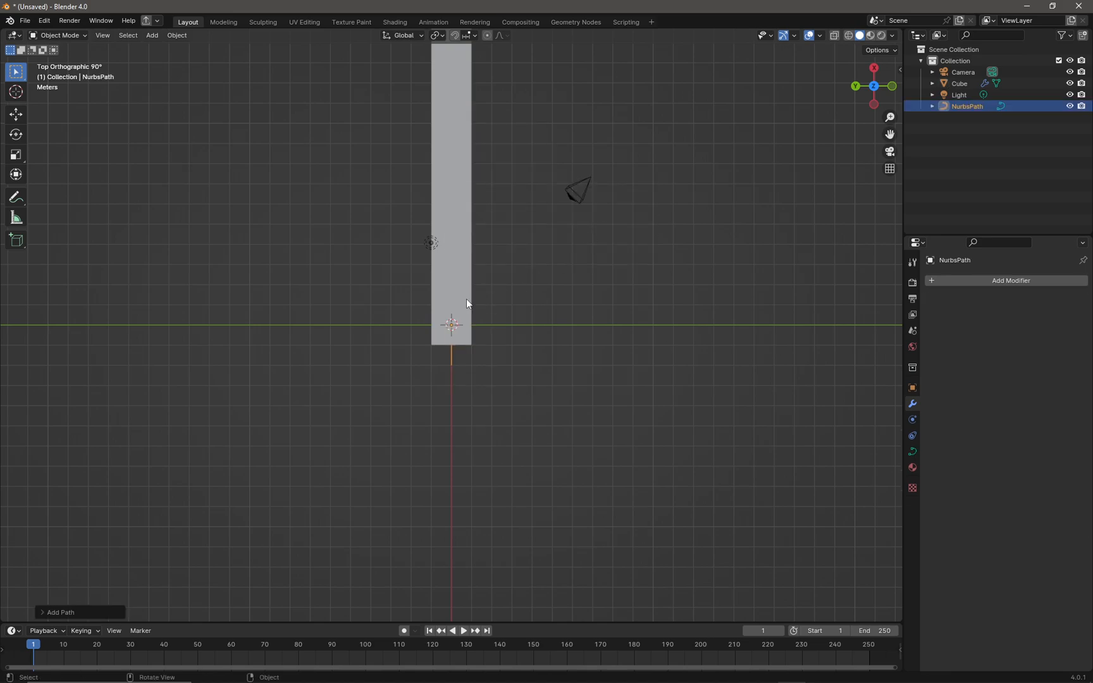
- Reselect the cube and start picking the Curve modifier's curve object
{"action": "left_click", "coordinate": [958, 83]}
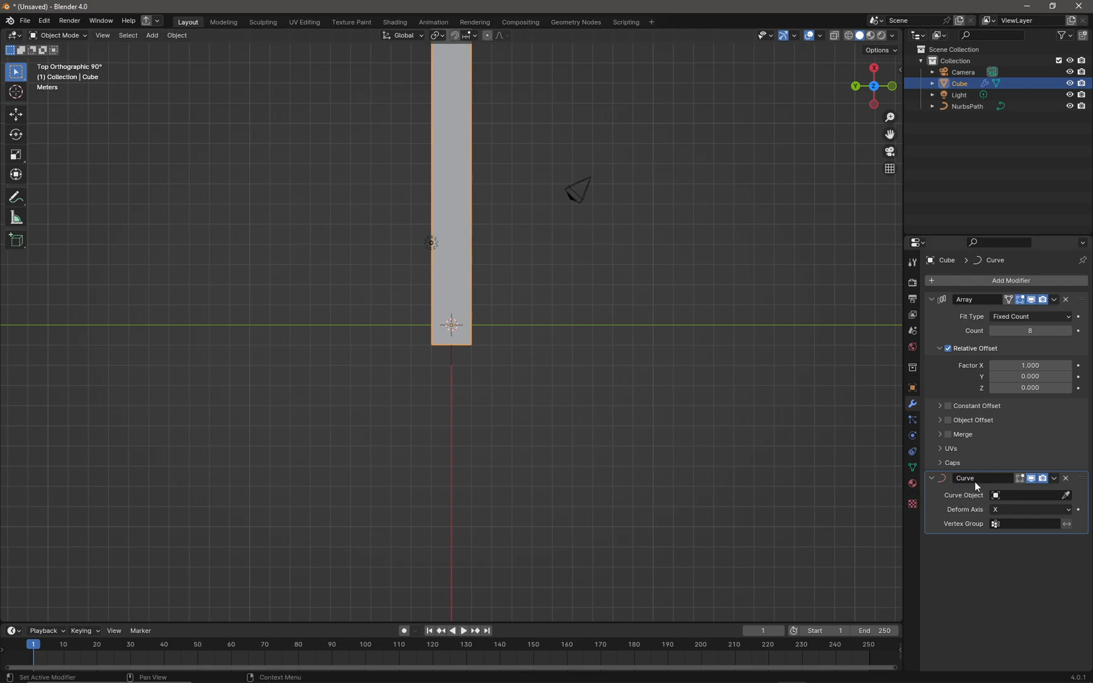
{"action": "mouse_move", "coordinate": [961, 504]}
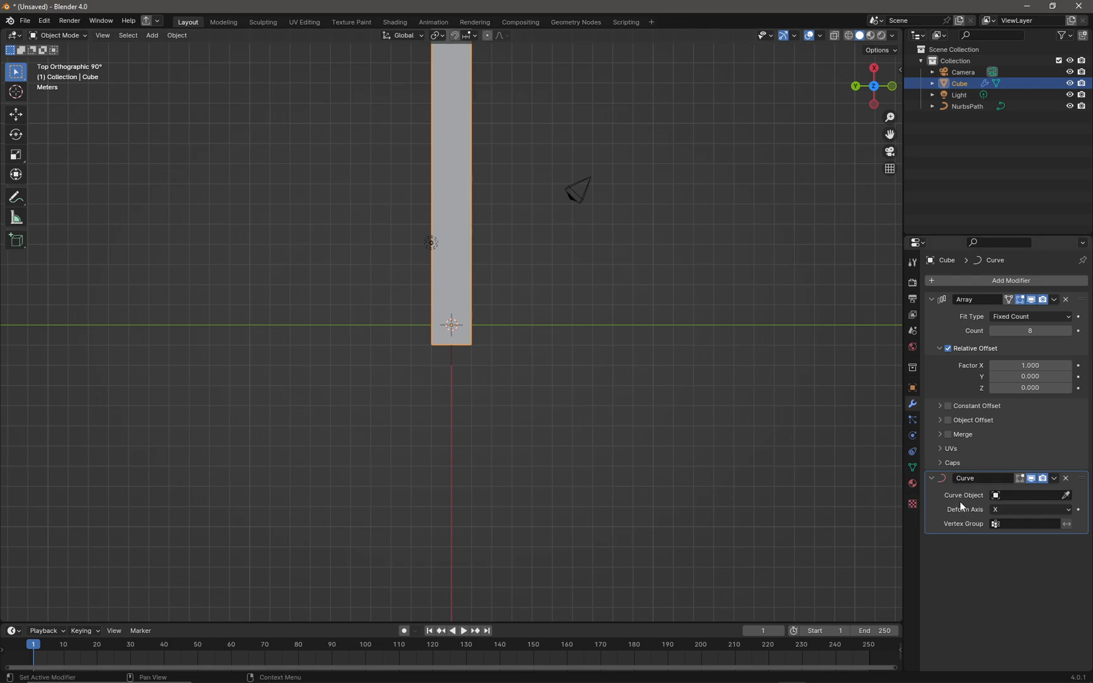
{"action": "left_click", "coordinate": [1065, 495]}
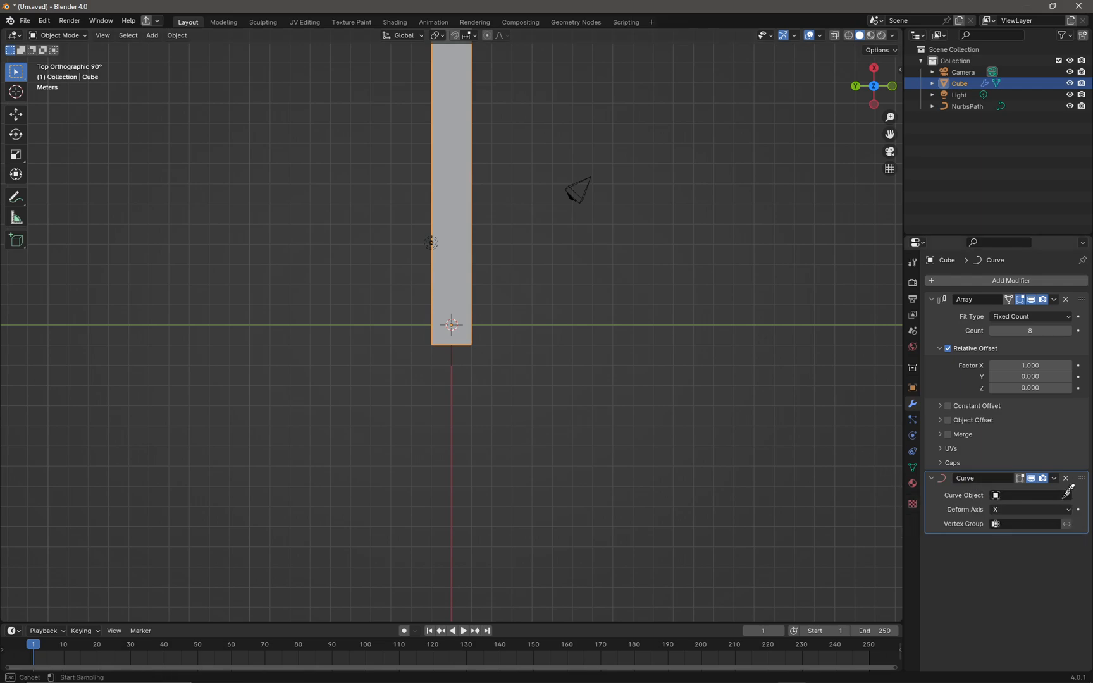
{"action": "mouse_move", "coordinate": [643, 416]}
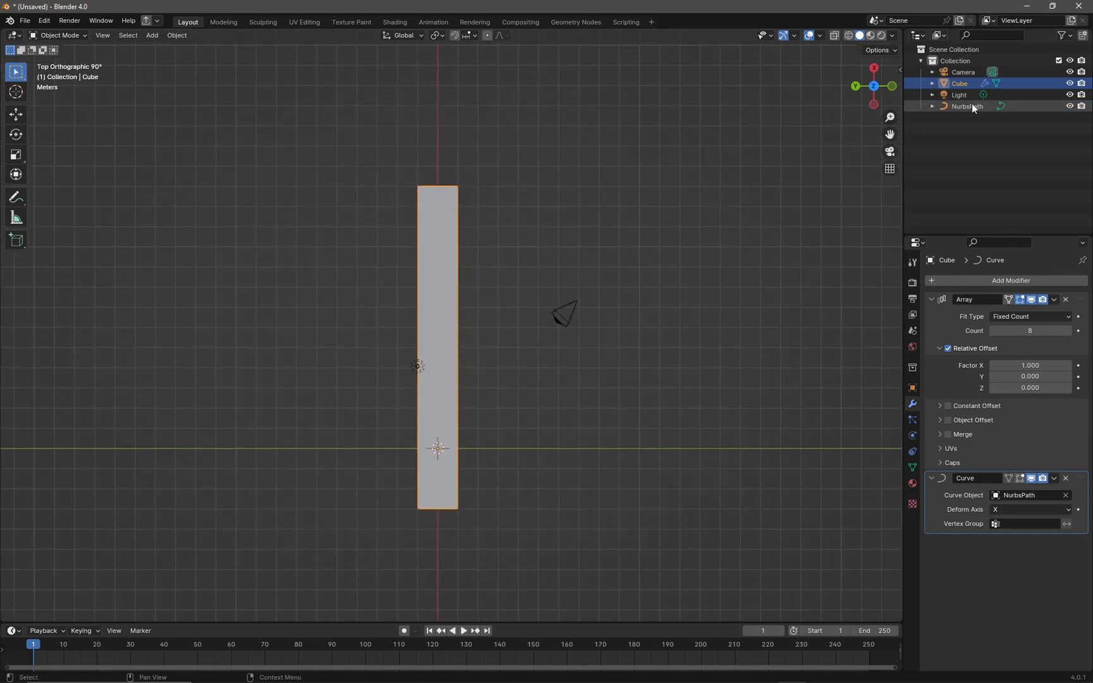
- Move NurbsPath control points into a zigzag, raising one point upward
{"action": "left_click", "coordinate": [967, 106]}
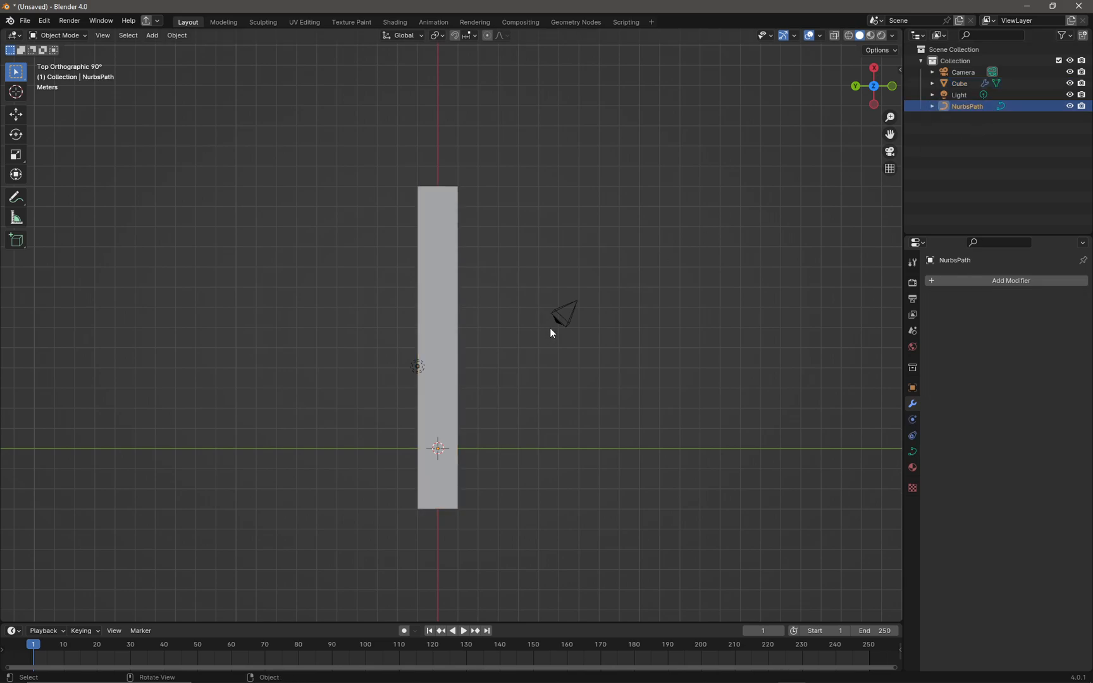
{"action": "key", "text": "Tab"}
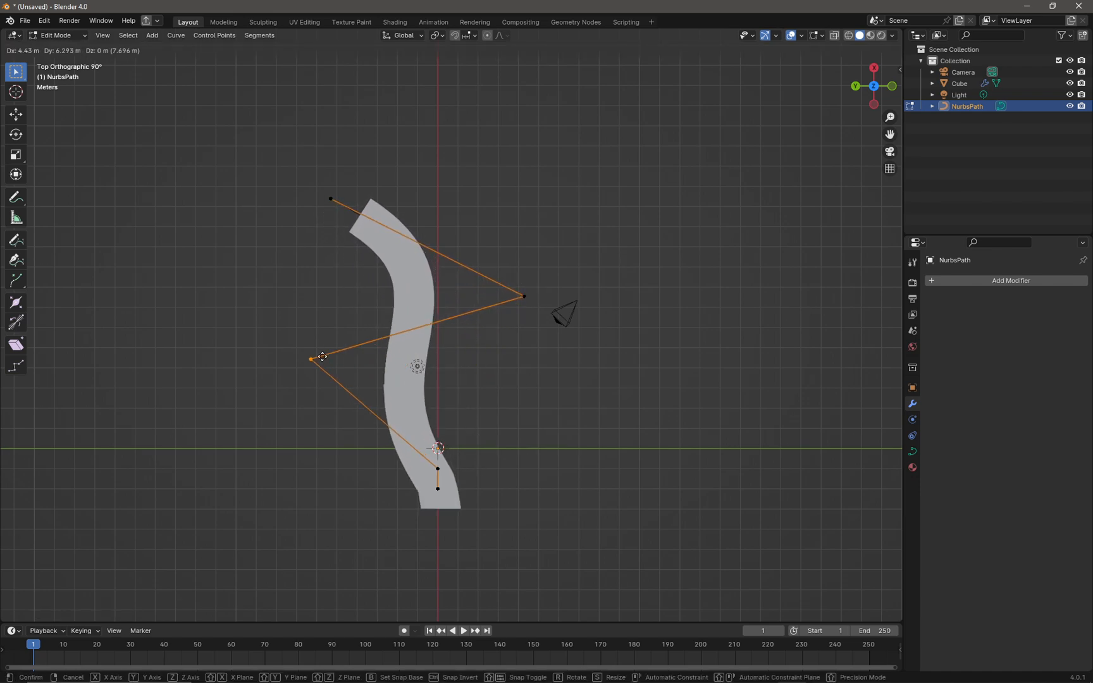
{"action": "left_click_drag", "start_coordinate": [320, 356], "coordinate": [498, 438]}
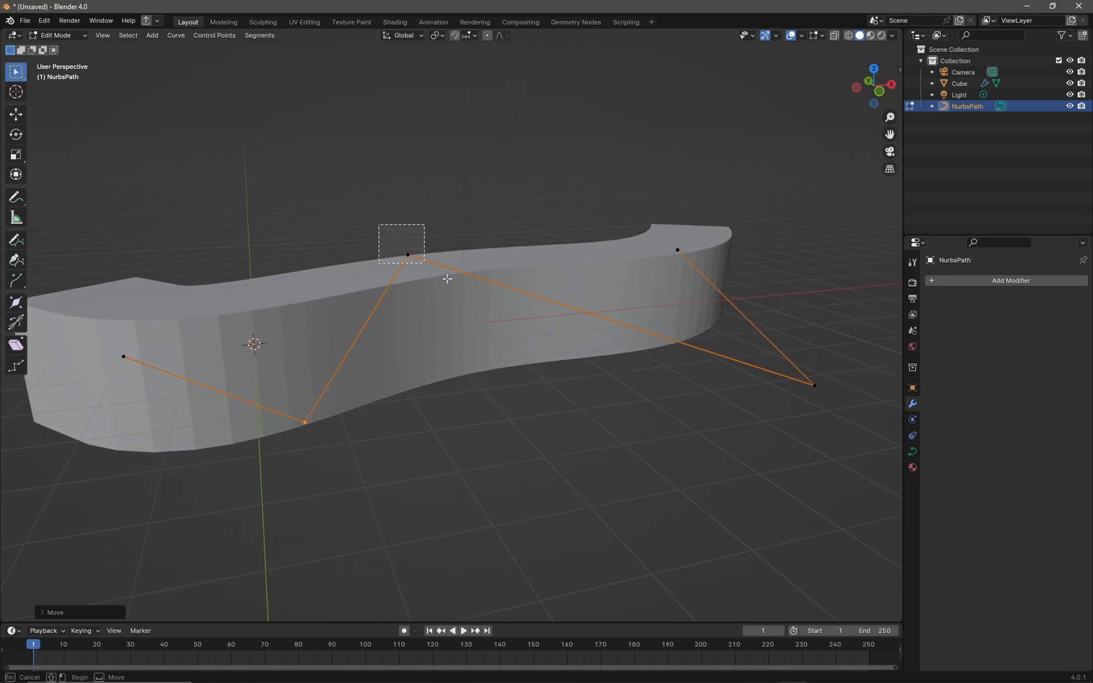
{"action": "left_click_drag", "start_coordinate": [407, 255], "coordinate": [404, 204]}
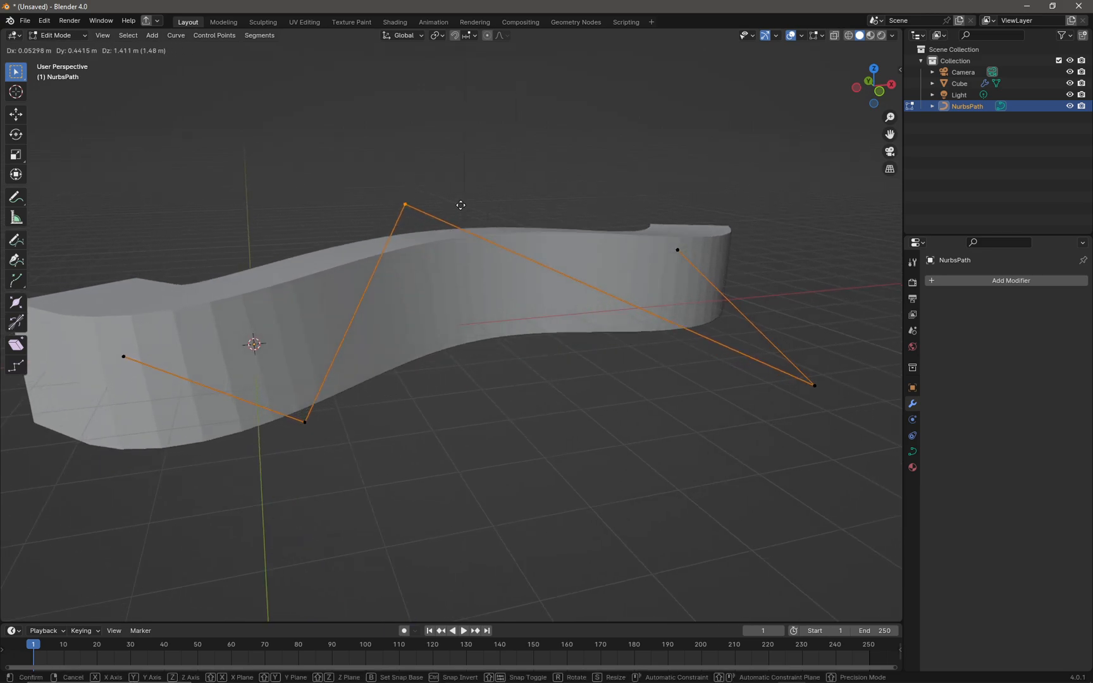